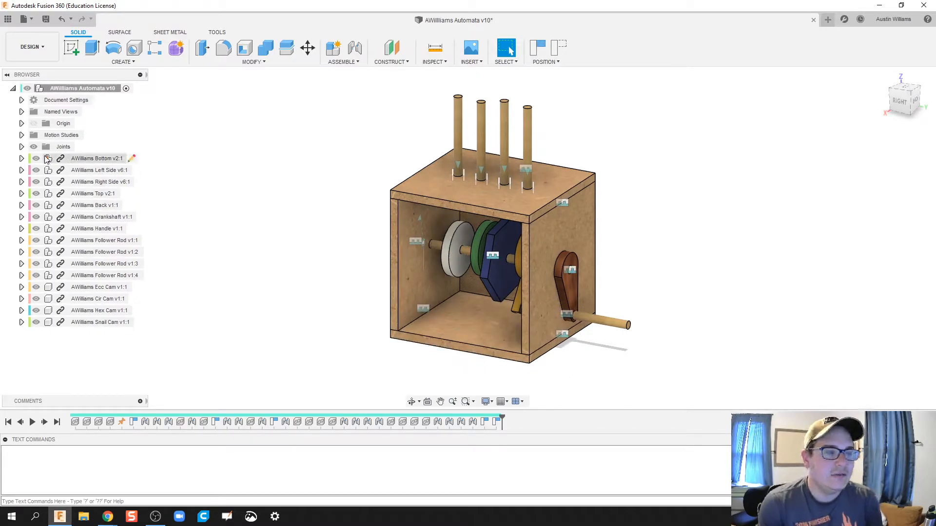
Step: Select the AWilliams Bottom v2:1 component in the Browser
left_click(96, 158)
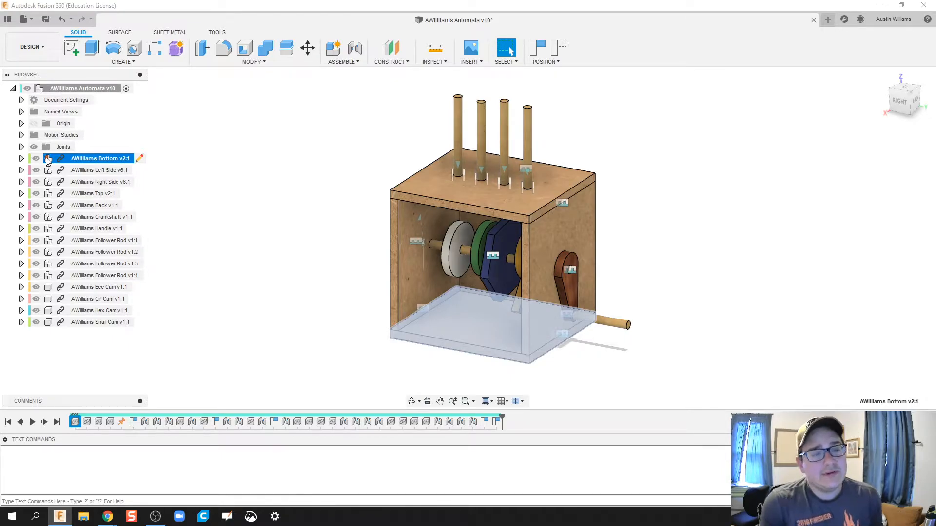
Step: Create a rigid group from the bottom panel, keeping the components' previous positions
right_click(98, 158)
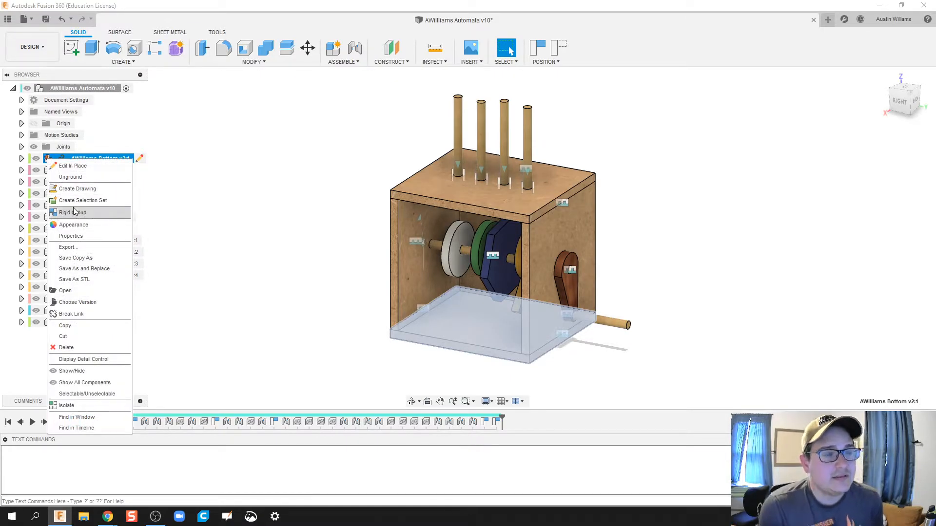
left_click(72, 166)
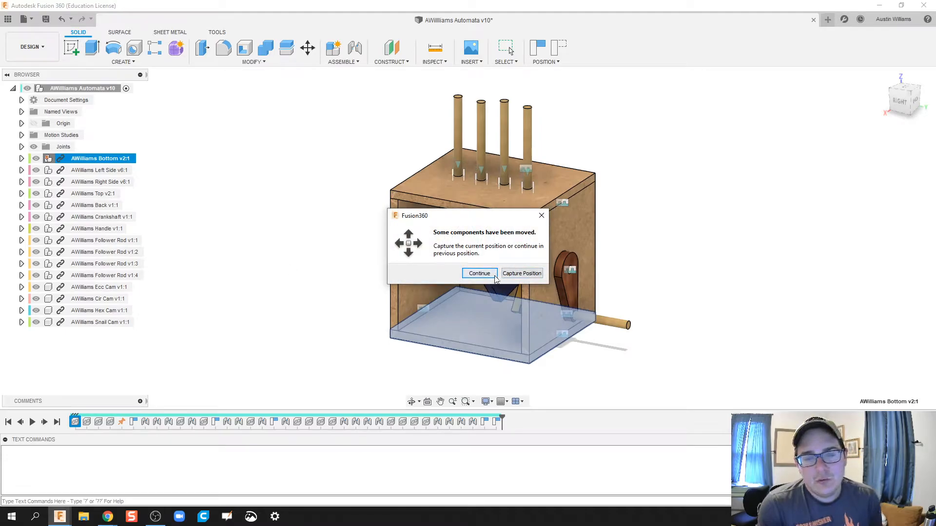
left_click(479, 273)
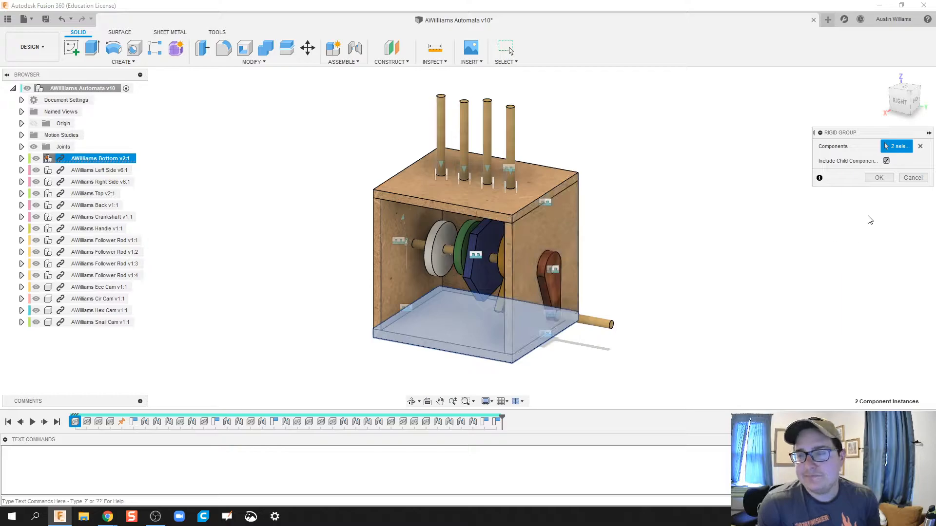
mouse_move(878, 177)
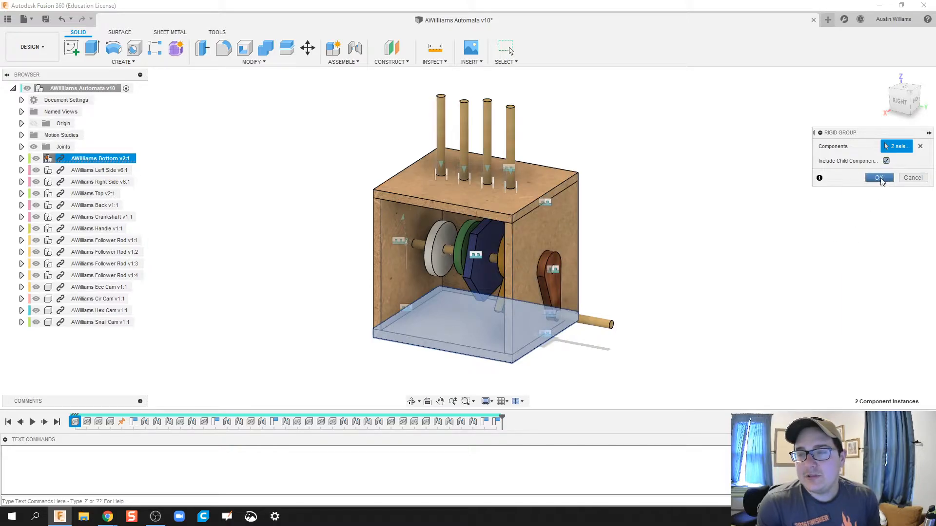
left_click(878, 177)
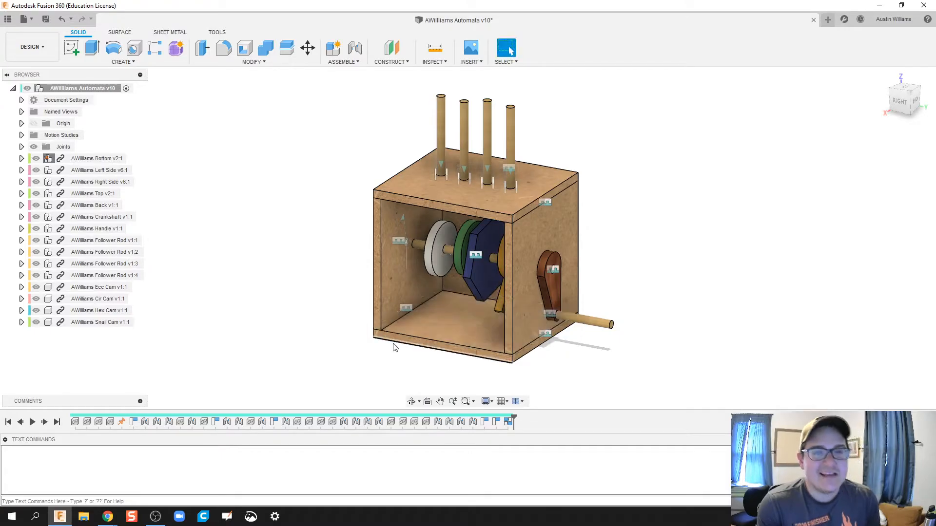
mouse_move(110, 205)
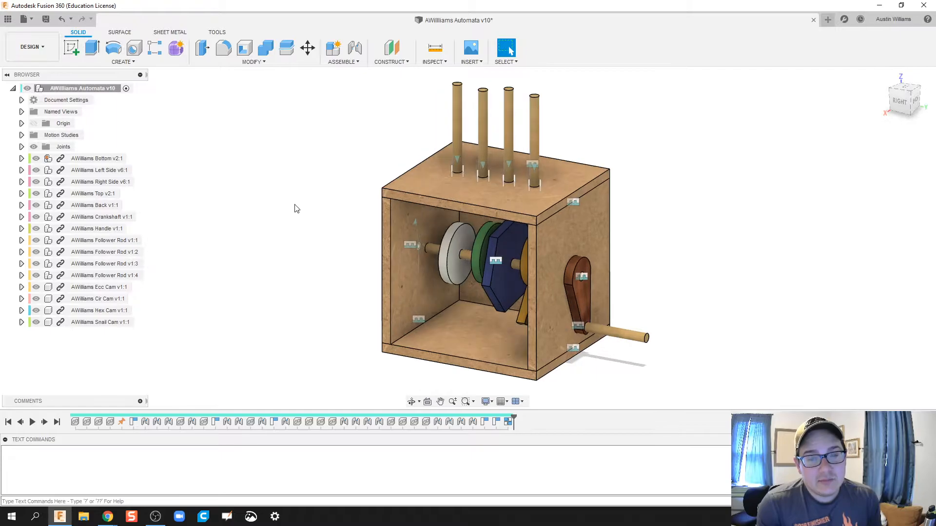
Step: Hide the Bottom, Left Side, Right Side, Top and Back box panels in the Browser
left_click(35, 158)
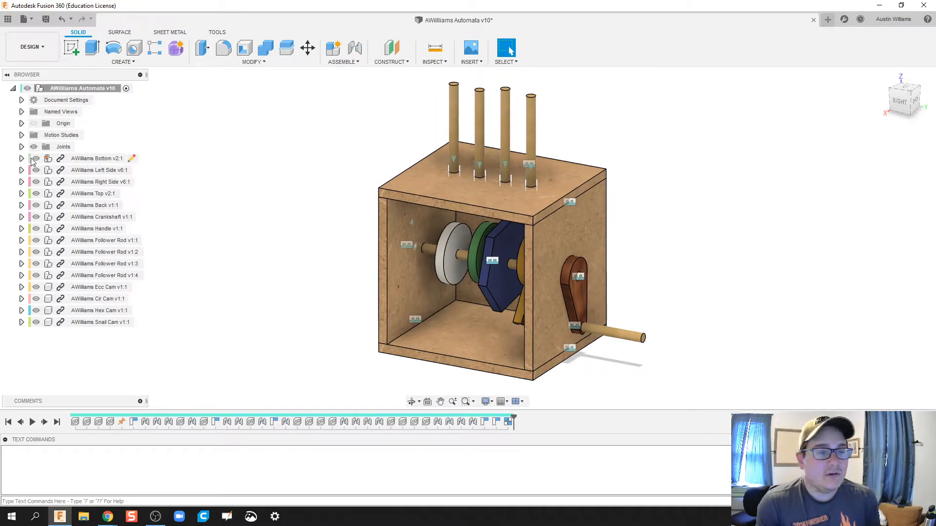
left_click(35, 205)
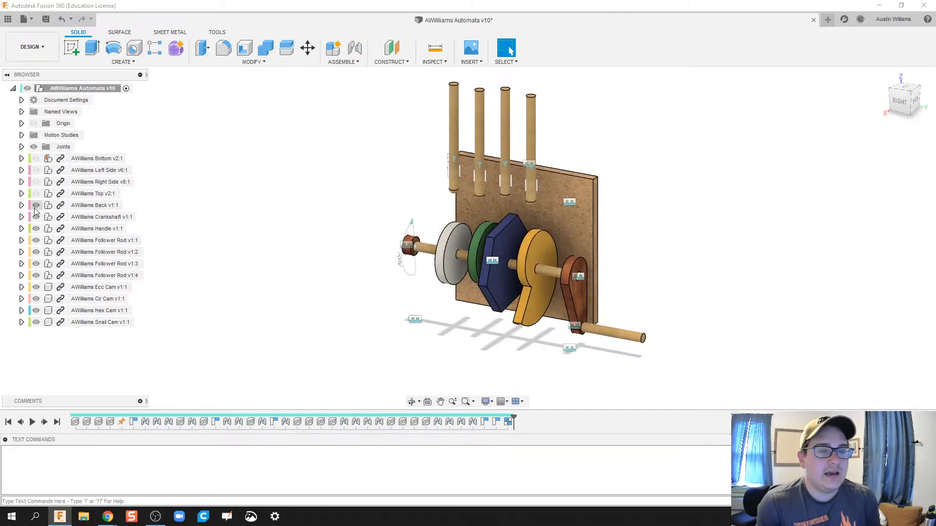
left_click(35, 205)
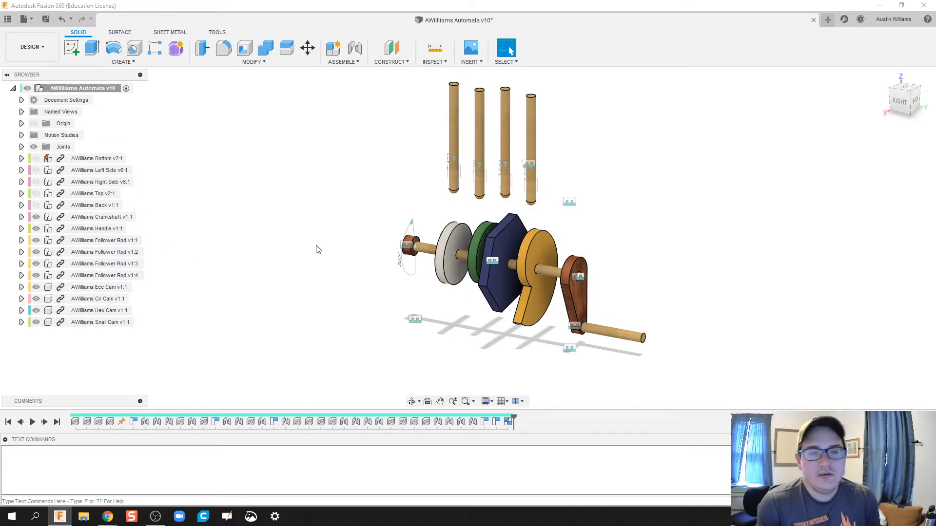
mouse_move(422, 224)
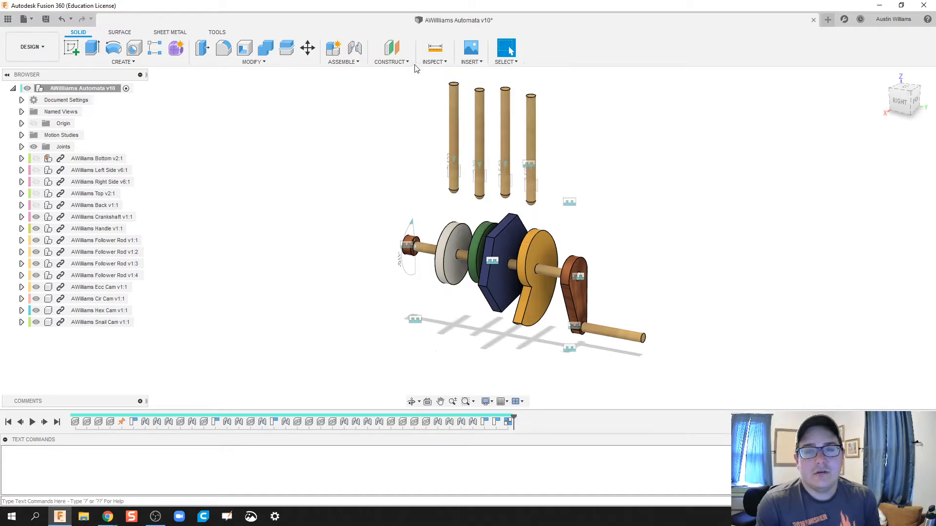
Step: Enable All Contact from the Assemble menu for the whole automaton
left_click(343, 52)
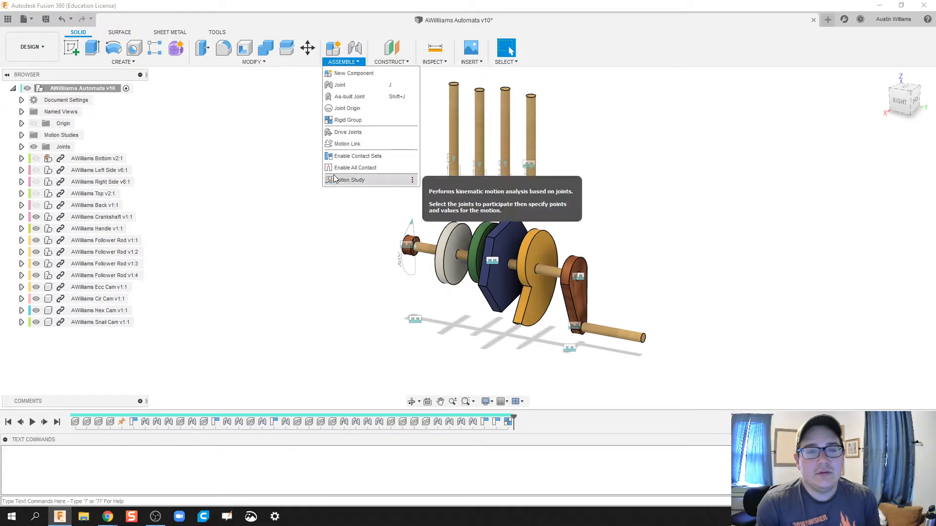
left_click(355, 168)
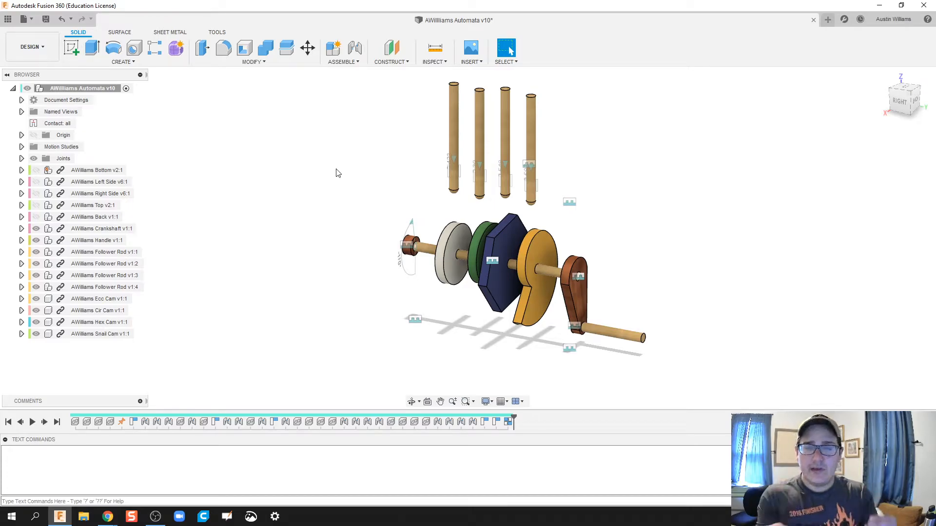
mouse_move(153, 206)
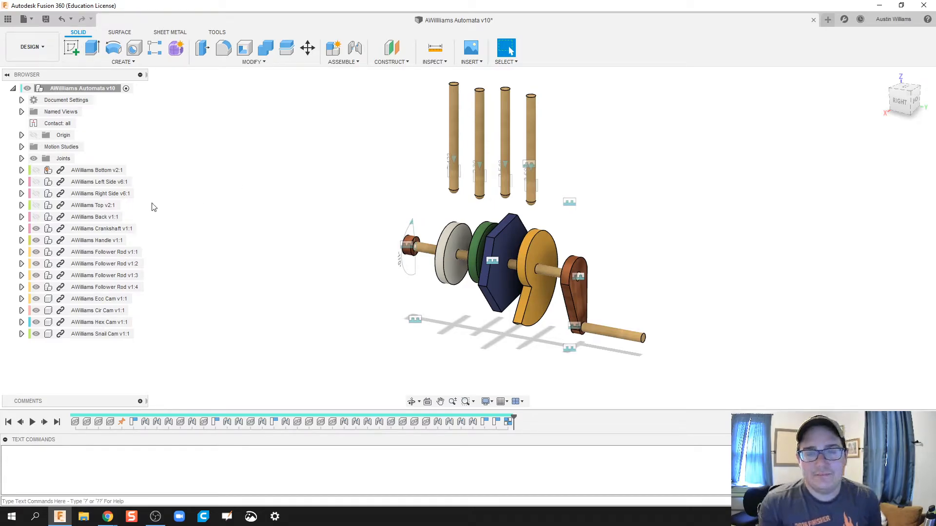
mouse_move(408, 192)
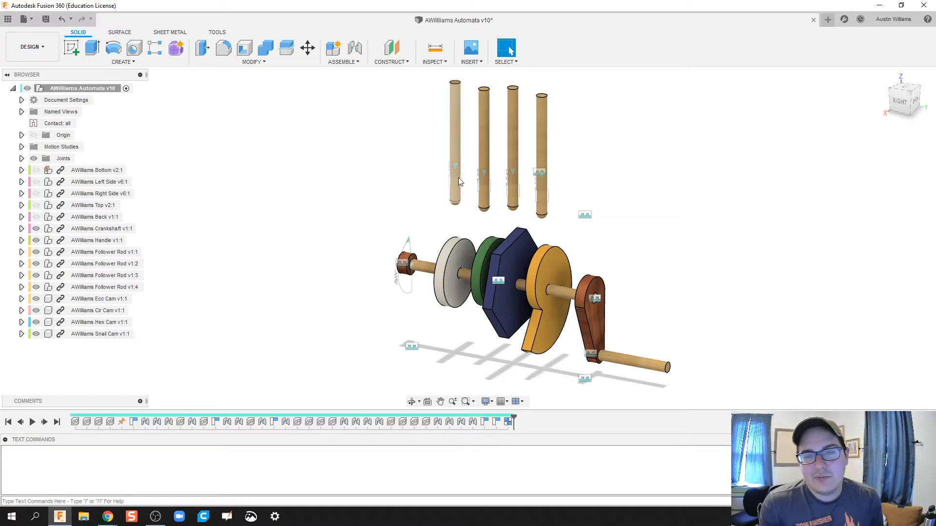
Step: Bring up the context menu on the first follower rod's slider joint glyph
right_click(459, 179)
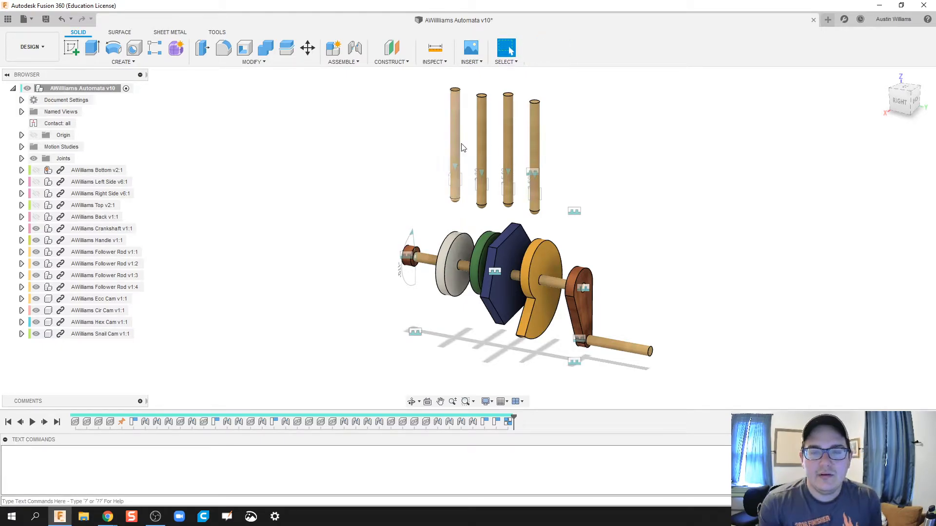
right_click(459, 176)
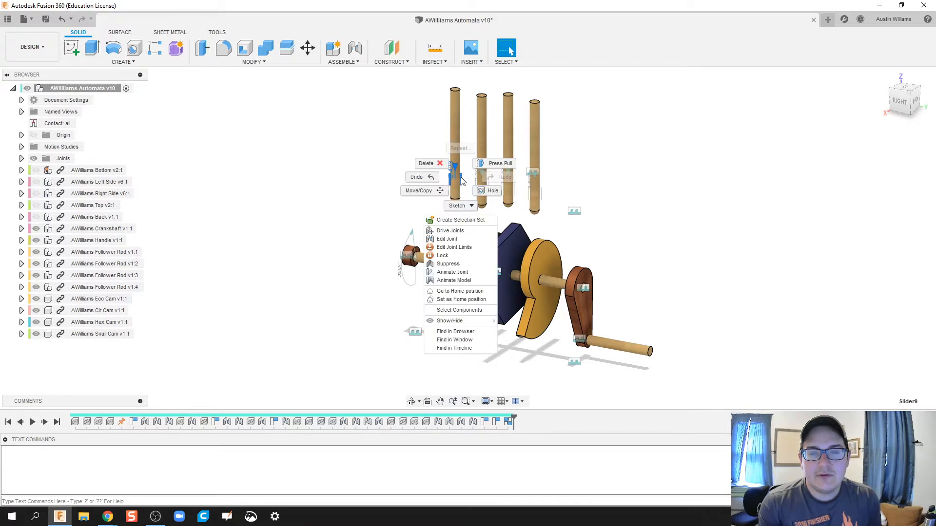
Step: Enable a Rest limit of 1 in on the first rod's slide joint and confirm it
left_click(455, 247)
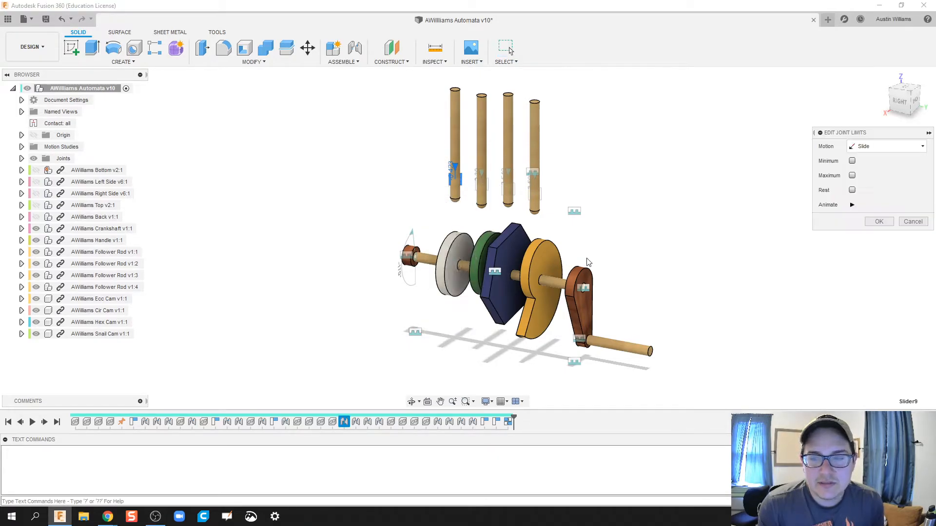
left_click(851, 190)
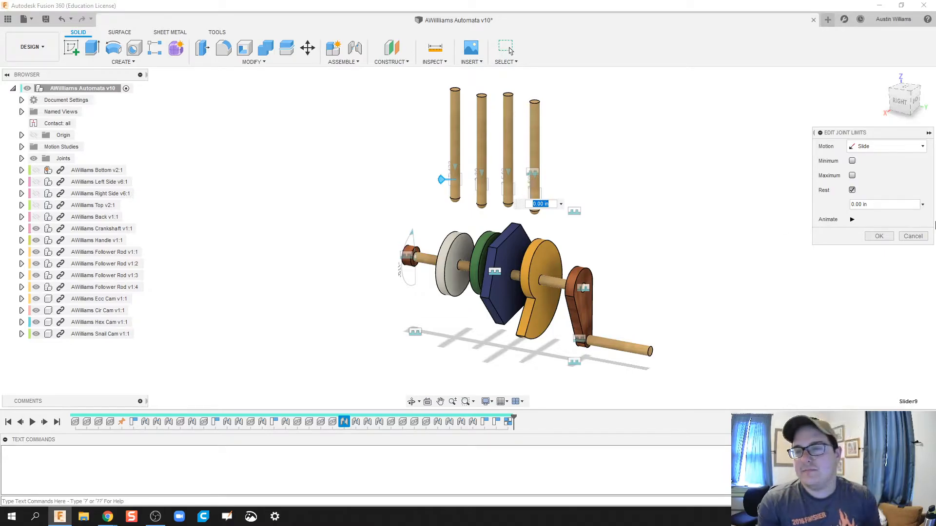
left_click(885, 204)
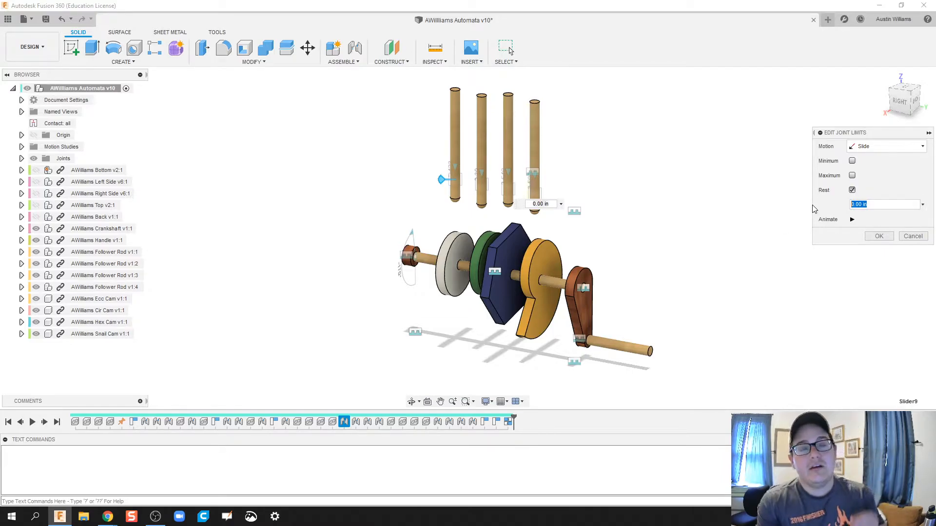
mouse_move(734, 222)
type("1")
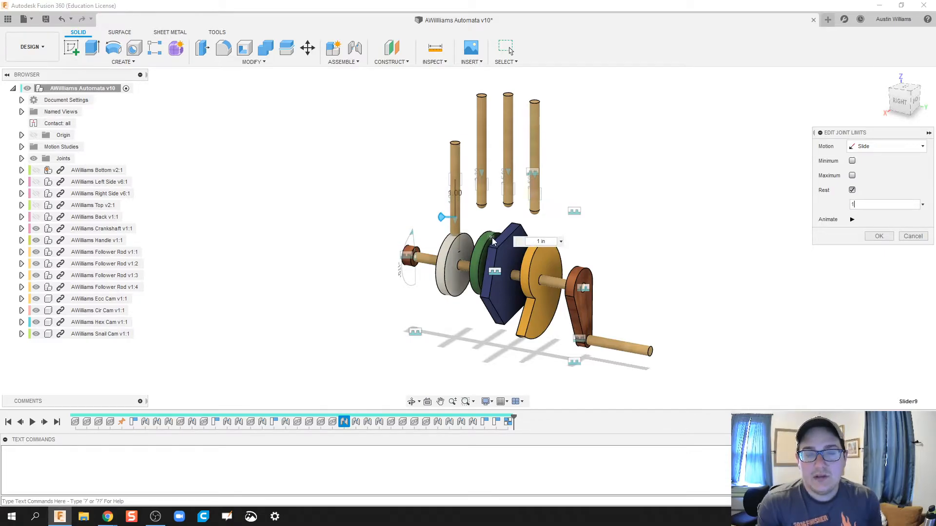
mouse_move(451, 262)
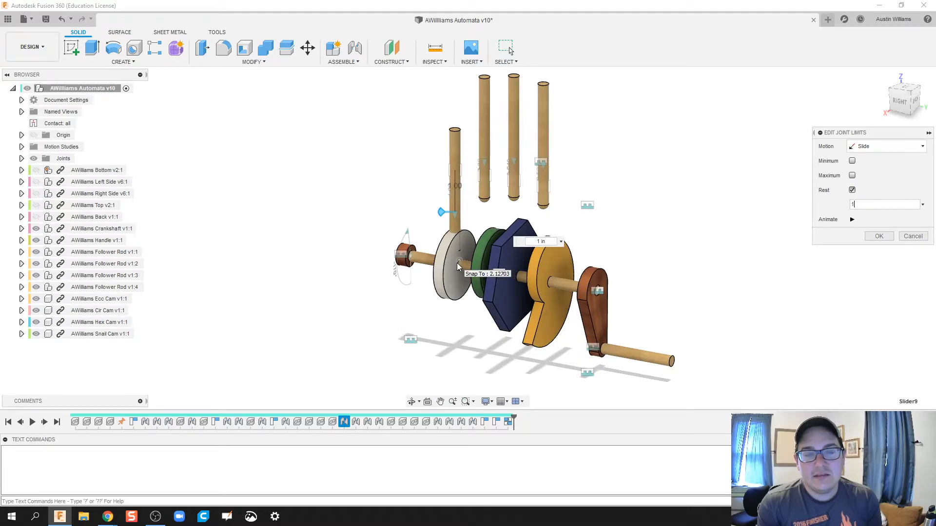
left_click(878, 236)
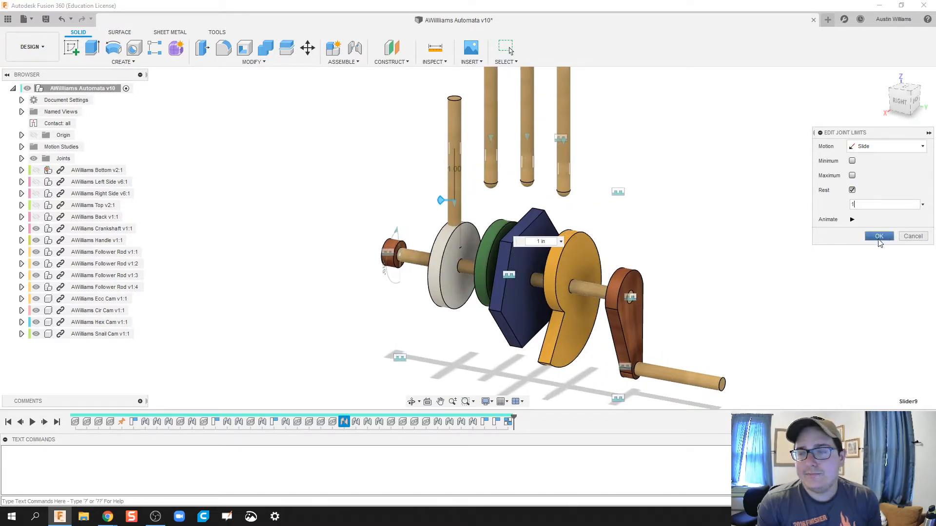
left_click(878, 235)
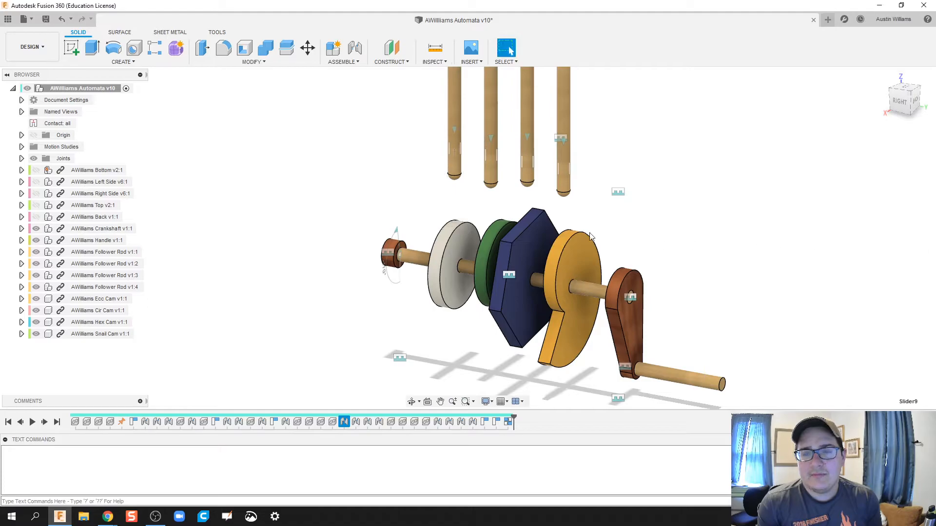
mouse_move(506, 168)
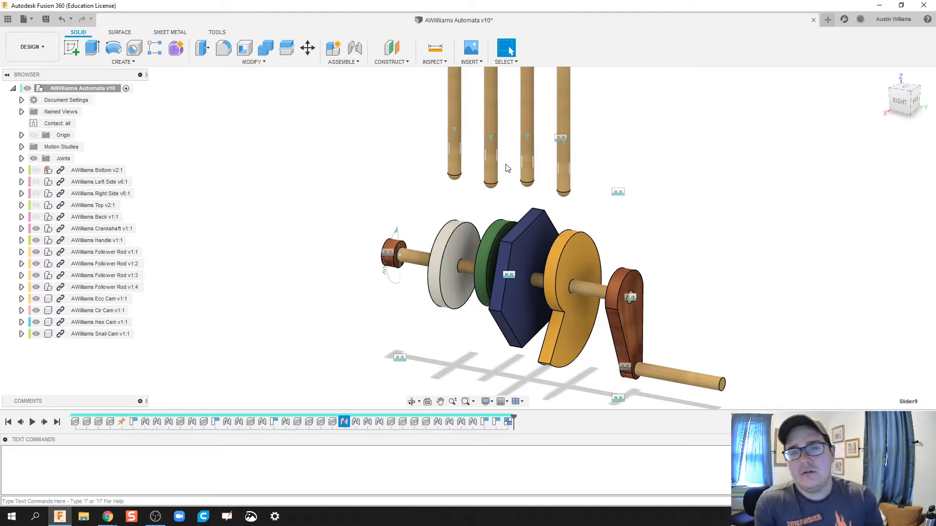
mouse_move(712, 158)
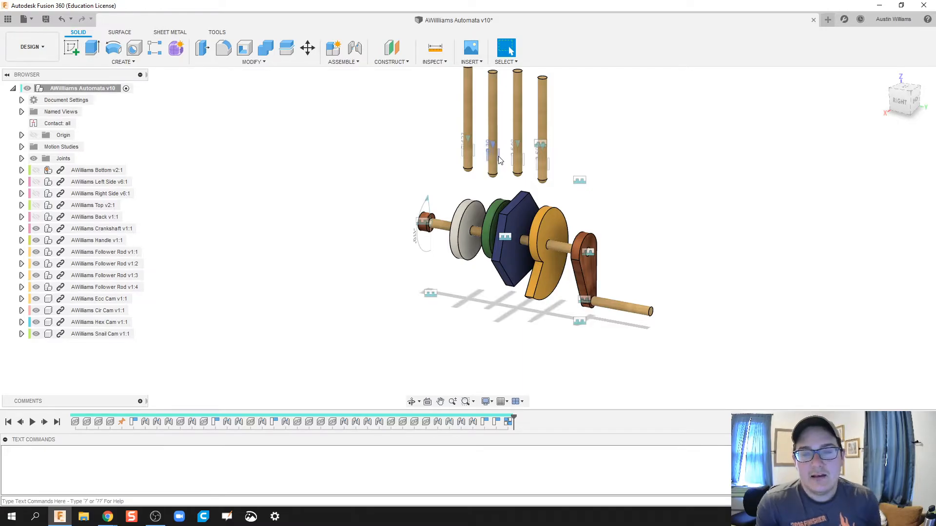
Step: Edit the second rod's slide joint limits and confirm a 1.00 in rest position
right_click(499, 161)
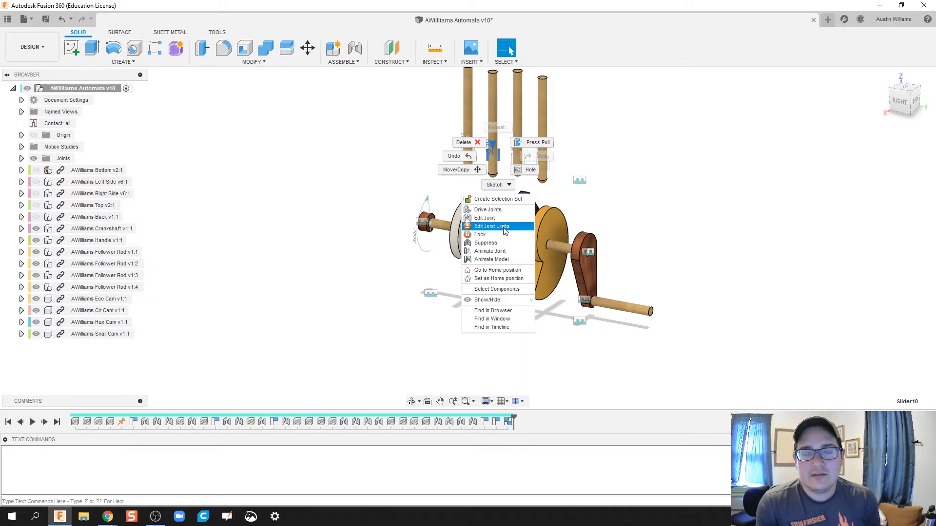
left_click(491, 226)
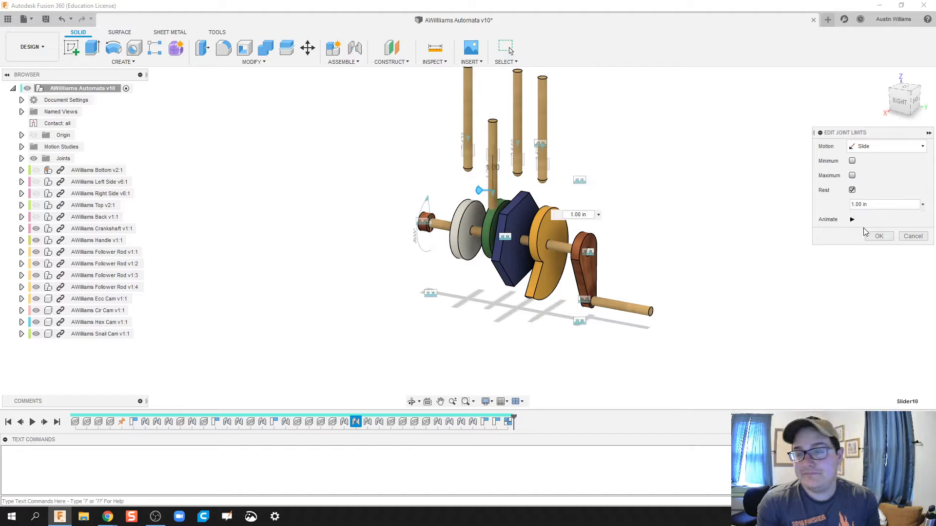
left_click(878, 236)
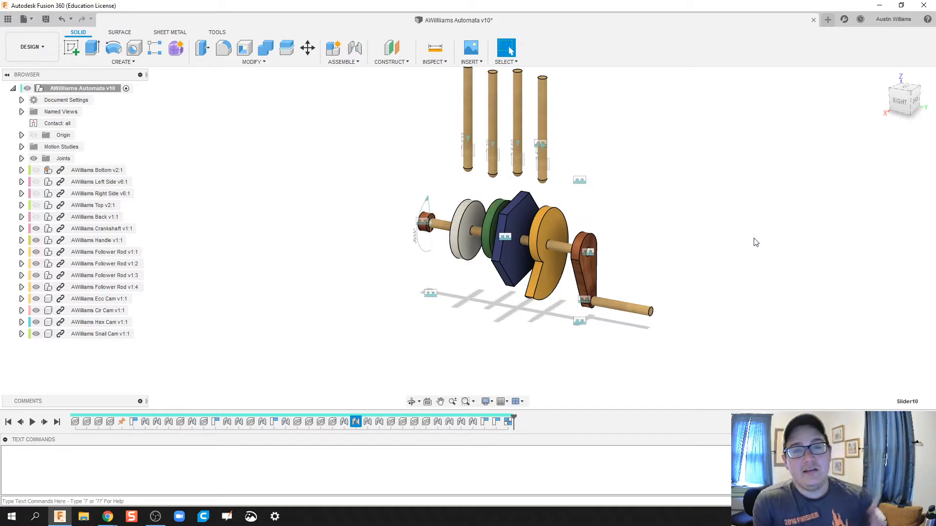
mouse_move(568, 178)
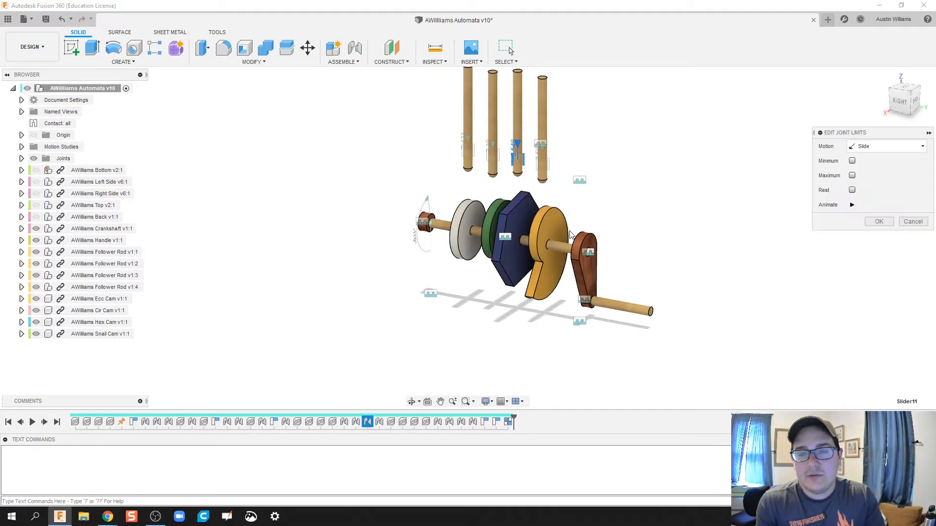
Step: Toggle the Rest option in the open joint limit settings
left_click(851, 190)
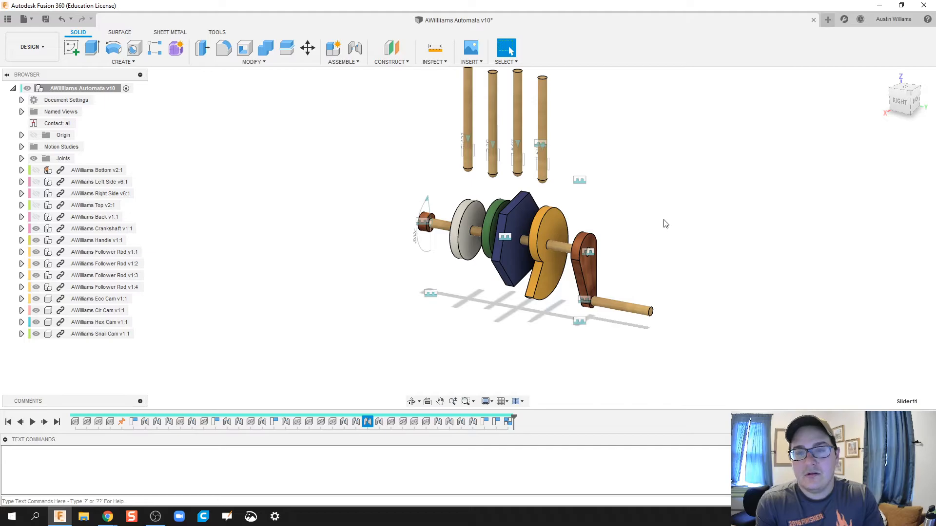
mouse_move(551, 166)
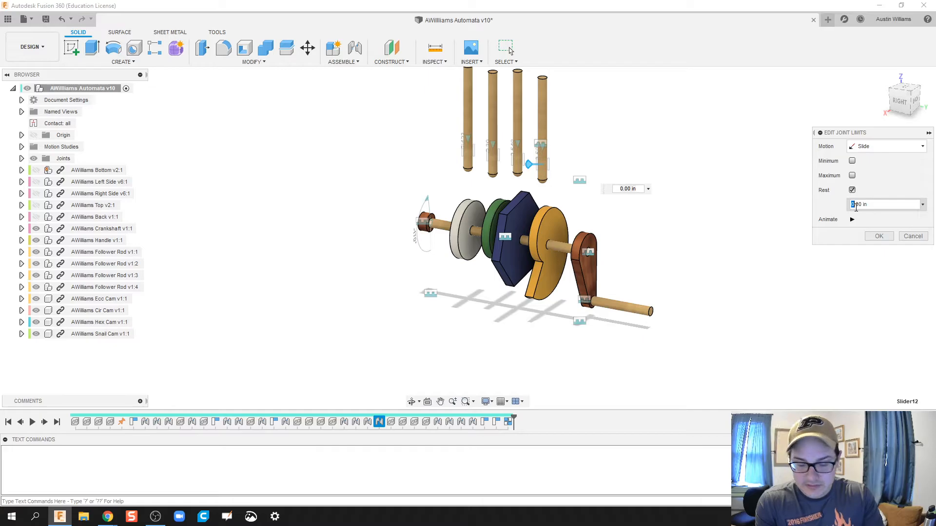
Step: Set the fourth rod's rest value to 1.00 in and confirm the joint limits
type("1.00 in")
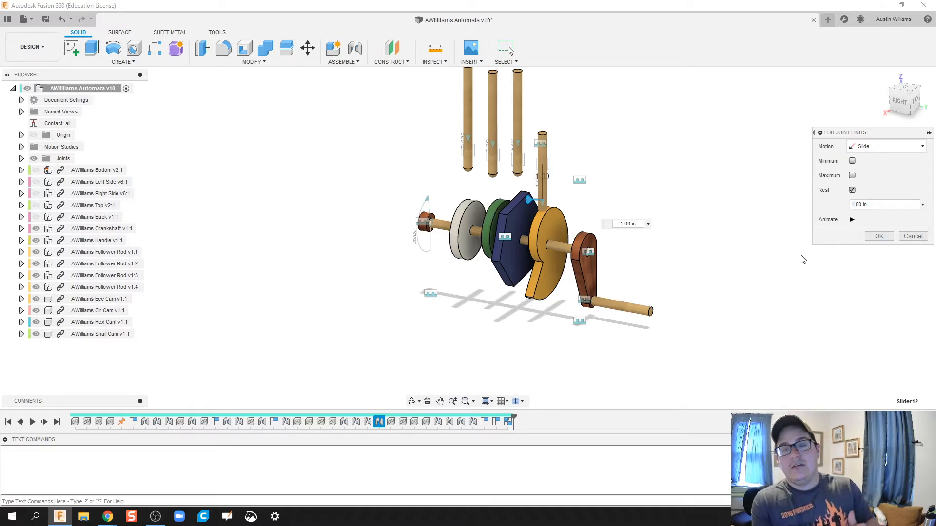
mouse_move(788, 236)
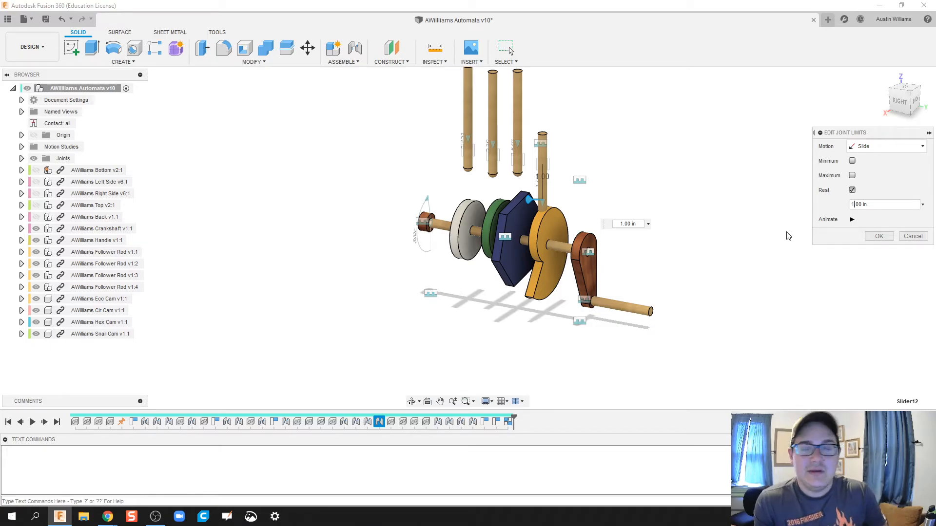
mouse_move(870, 234)
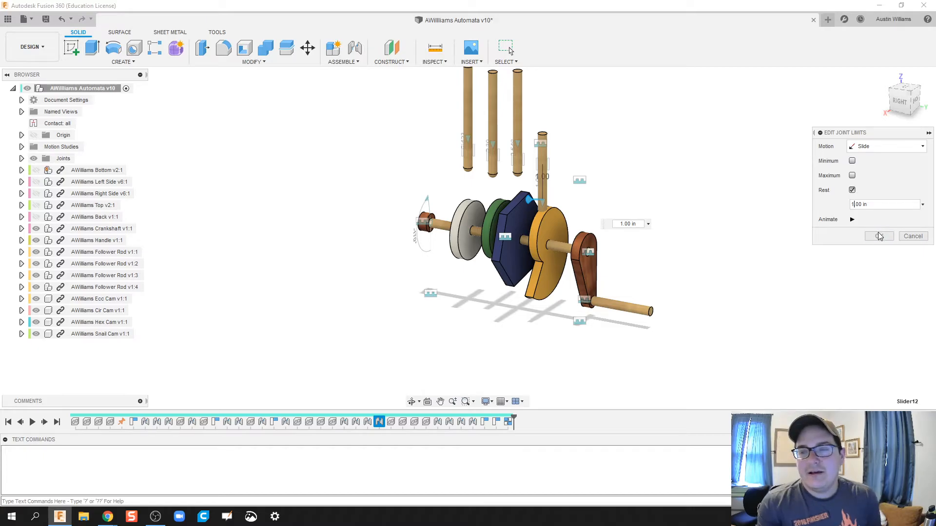
left_click(879, 235)
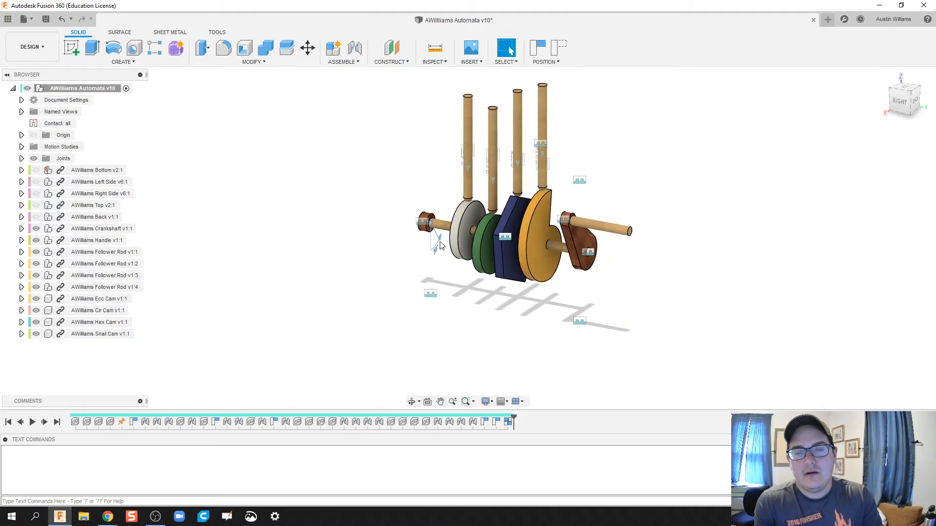
mouse_move(570, 248)
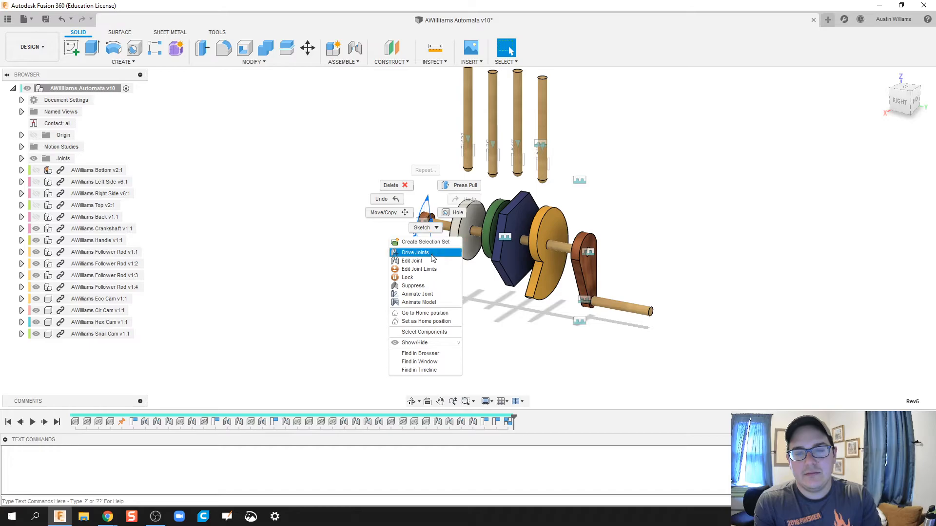
Step: Drive the crankshaft's revolute joint so the follower rods ride down onto the cams
left_click(415, 251)
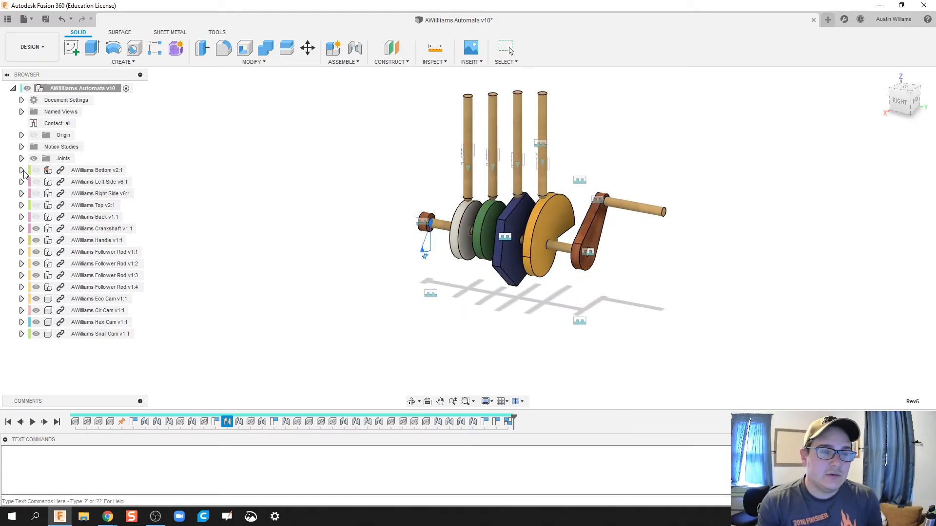
Step: Show the wooden enclosure panels around the cam mechanism from the Browser
left_click(35, 193)
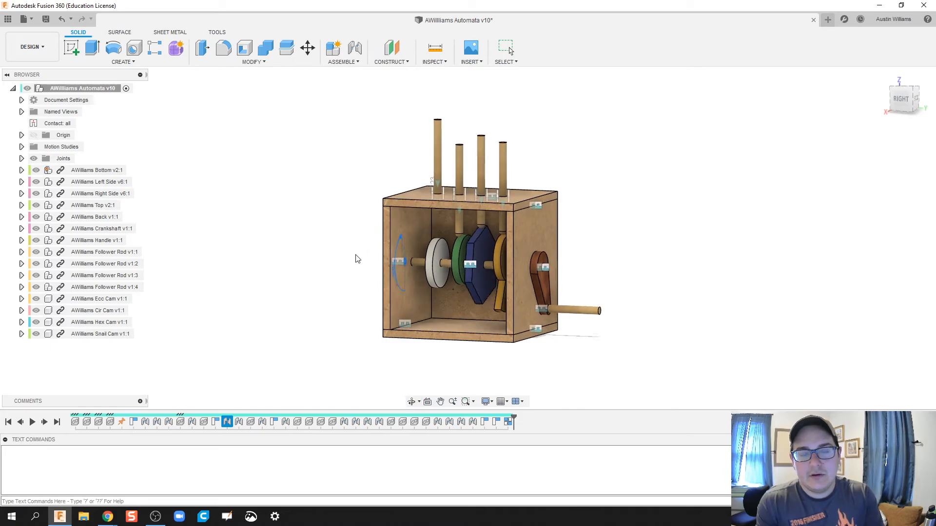
Step: Confirm the first follower rod's 1.00 in rest limit in its joint limits
right_click(436, 191)
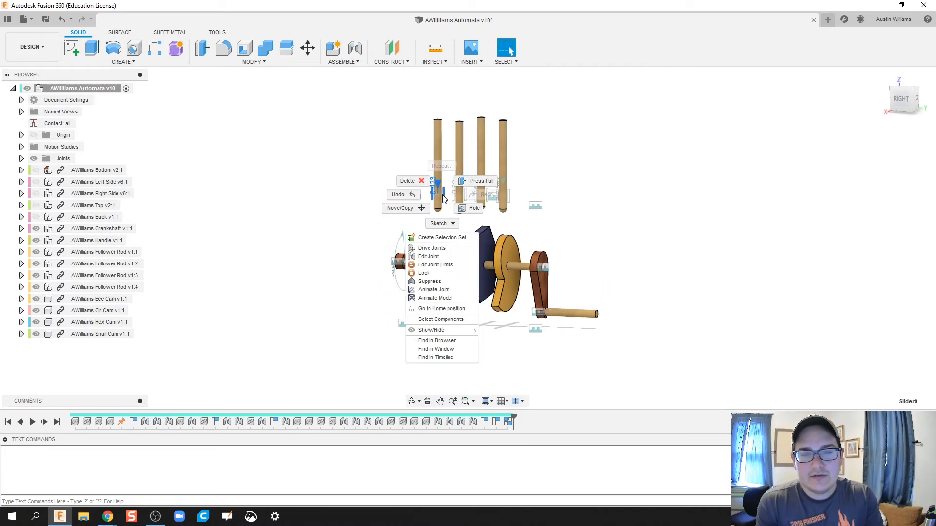
left_click(435, 264)
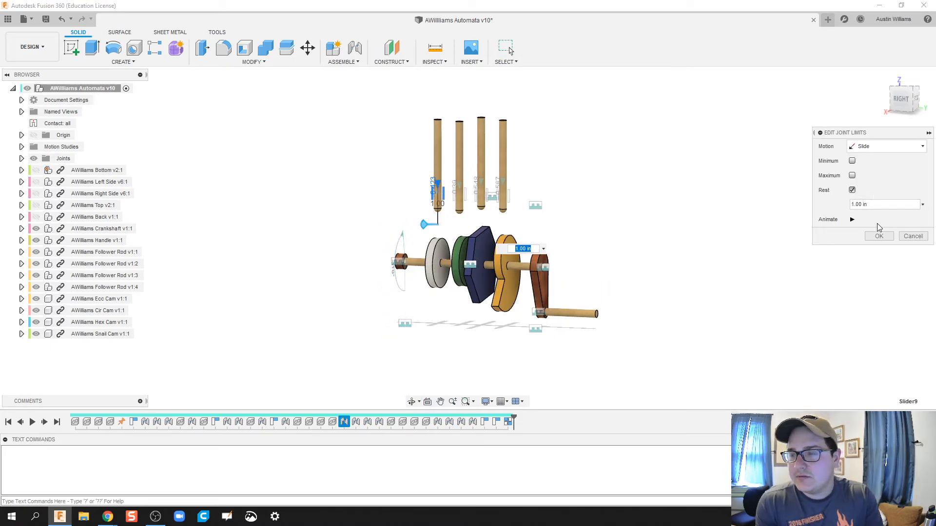
left_click(878, 236)
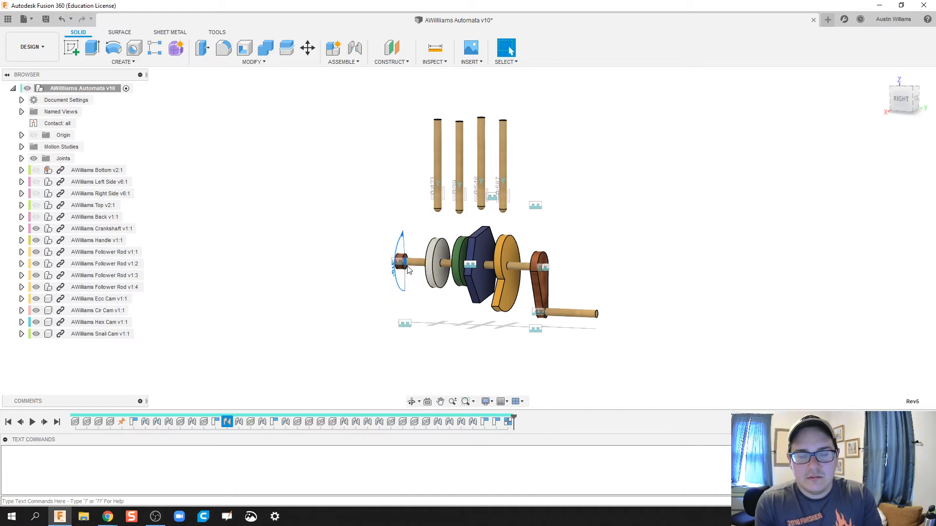
Step: Animate the whole mechanism from the crankshaft joint, then stop the animation
right_click(405, 269)
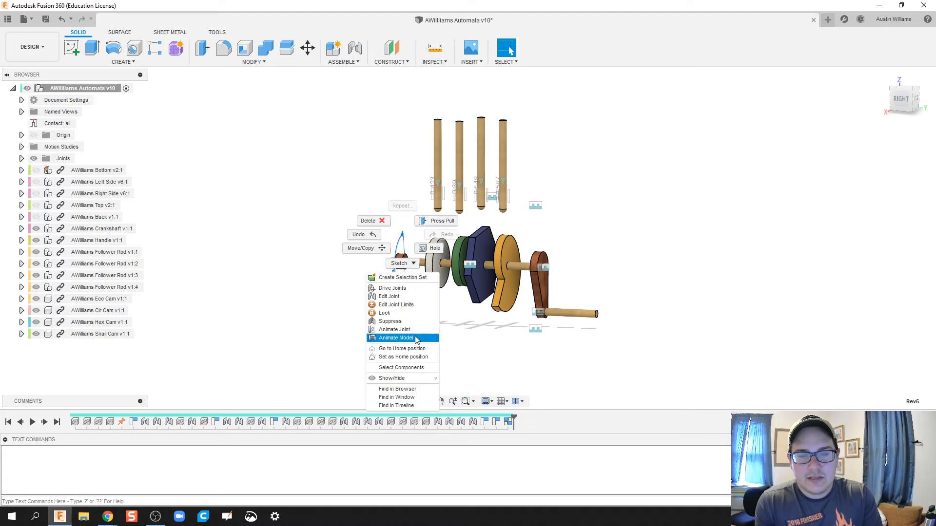
left_click(395, 338)
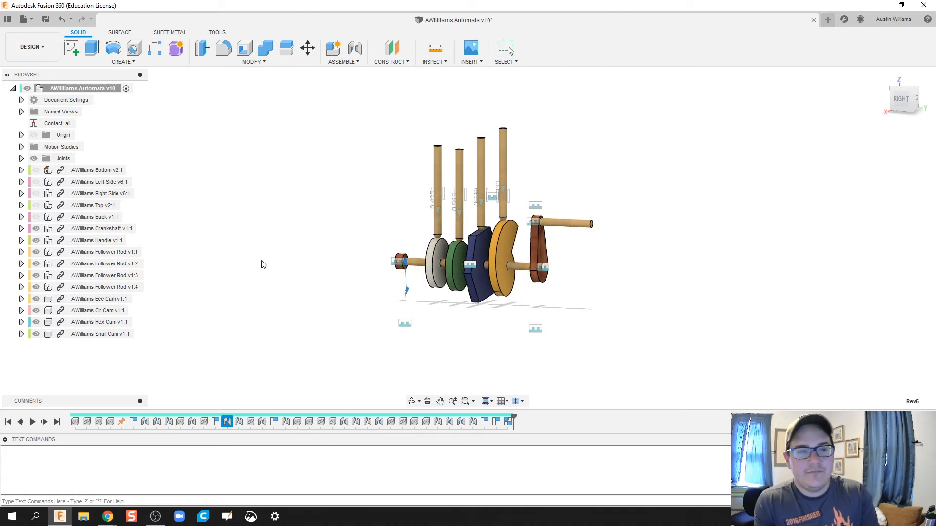
left_click(35, 181)
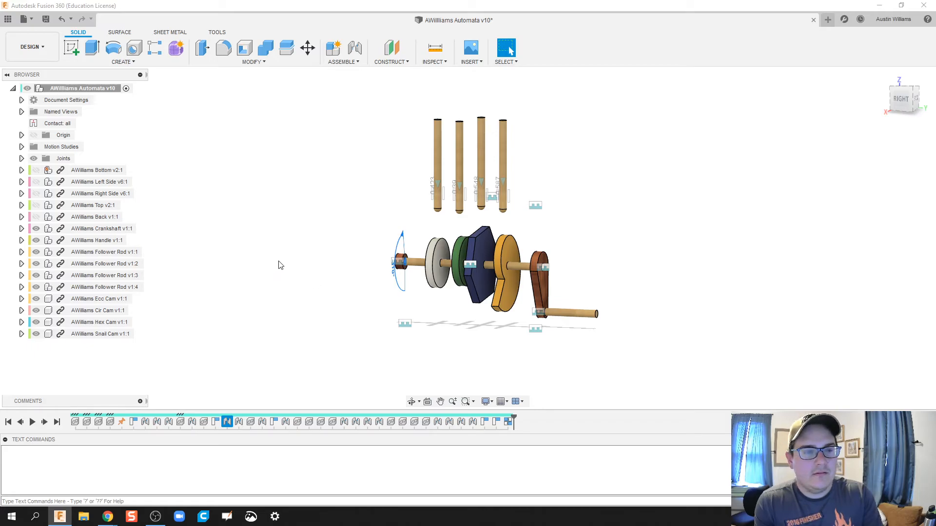
Step: Show the box's bottom and left side panels and run the mechanism animation inside
left_click(35, 181)
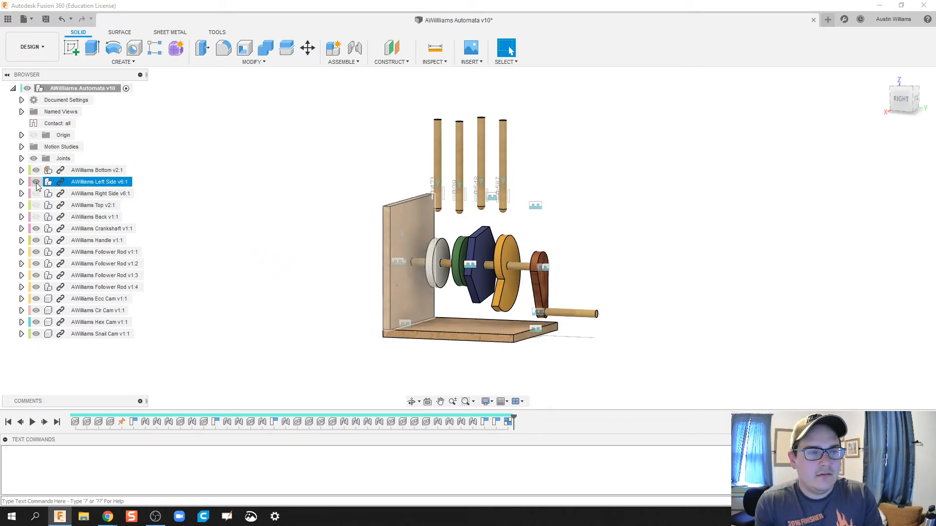
left_click(35, 182)
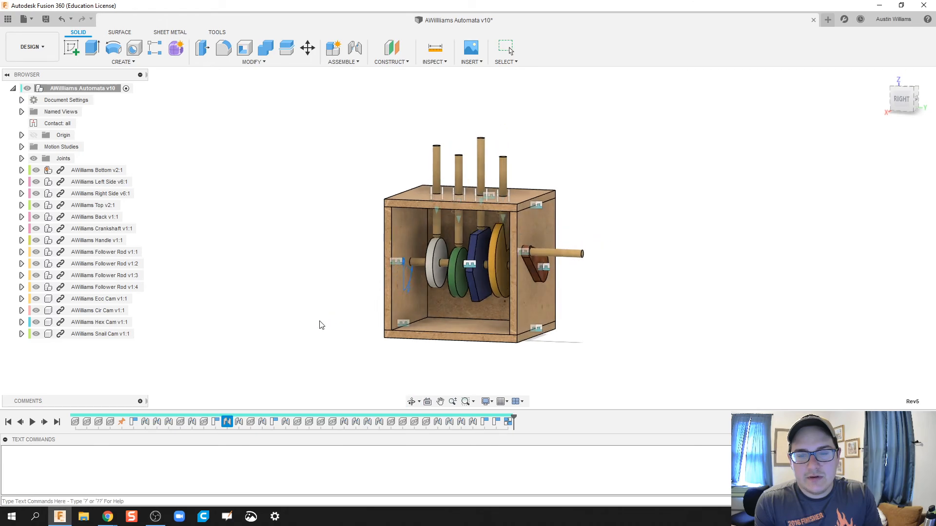
left_click(31, 422)
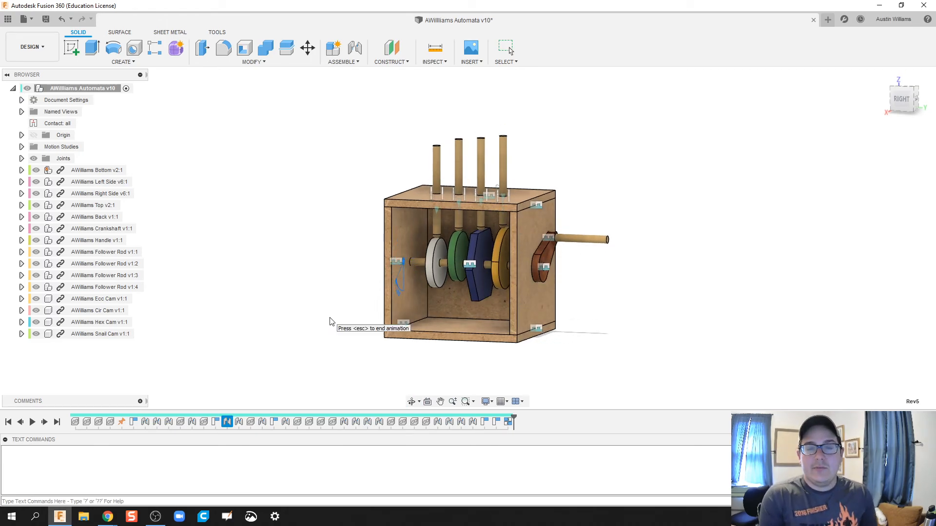